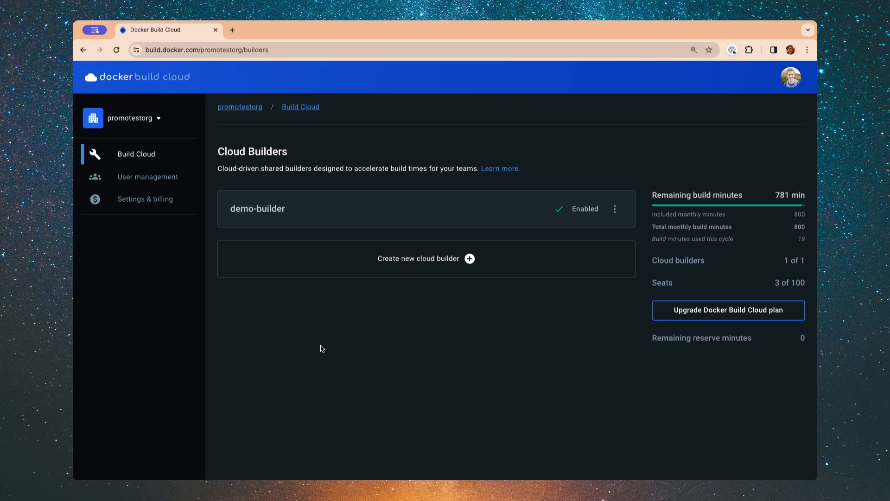
mouse_move(286, 324)
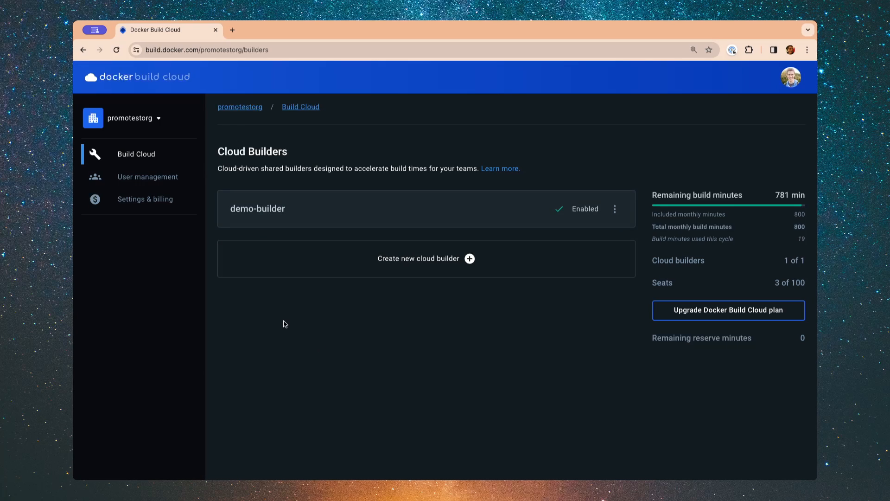
mouse_move(417, 269)
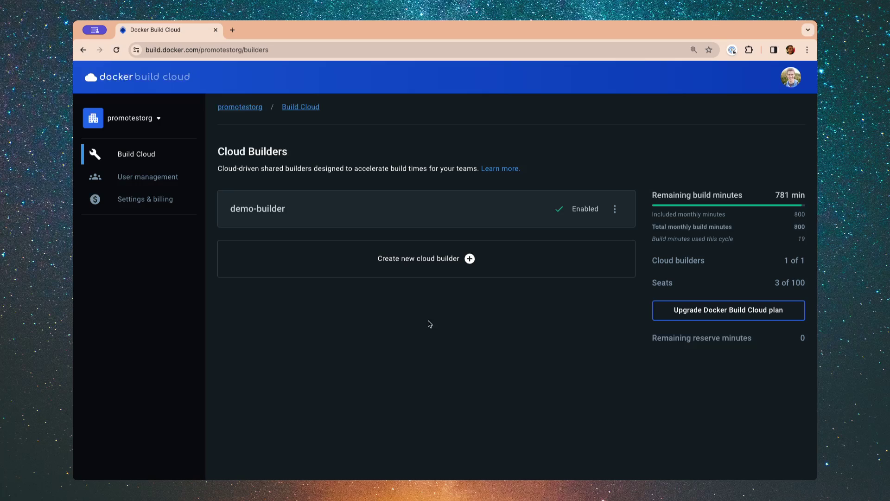
mouse_move(424, 357)
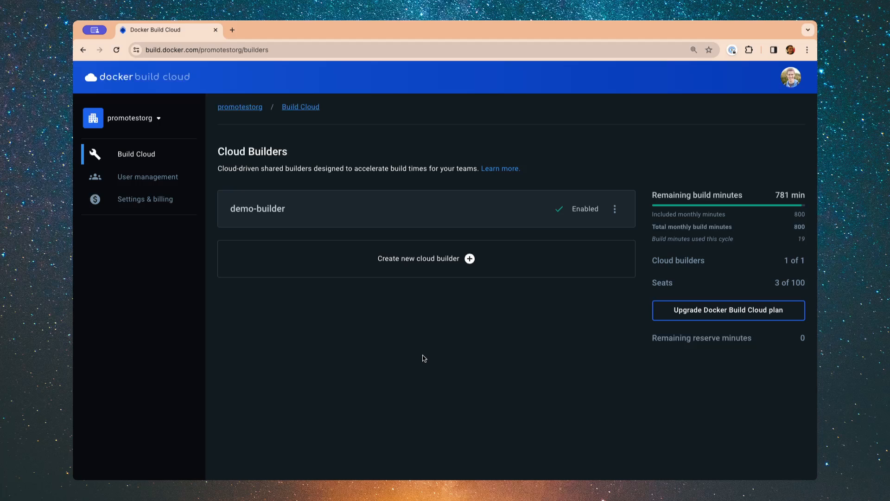
mouse_move(308, 211)
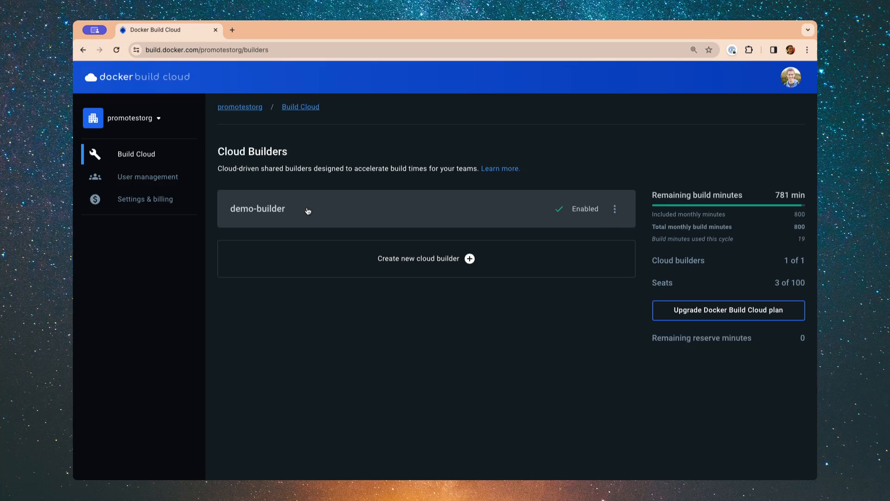
View the demo-builder details and its local installation commands, including the set-as-default option
left_click(258, 208)
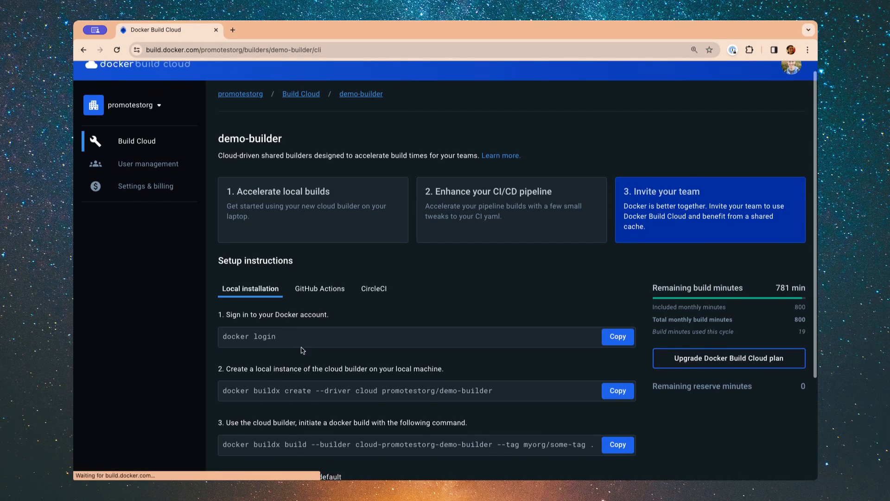
scroll("down", 3)
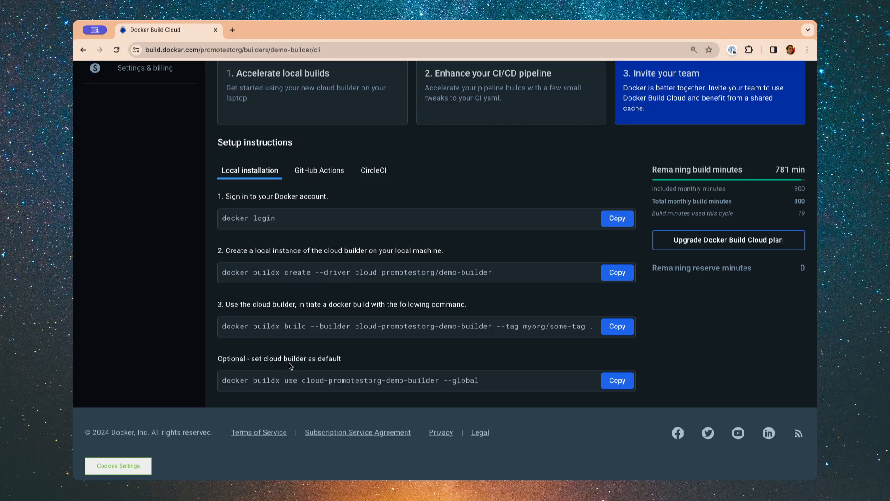
mouse_move(307, 279)
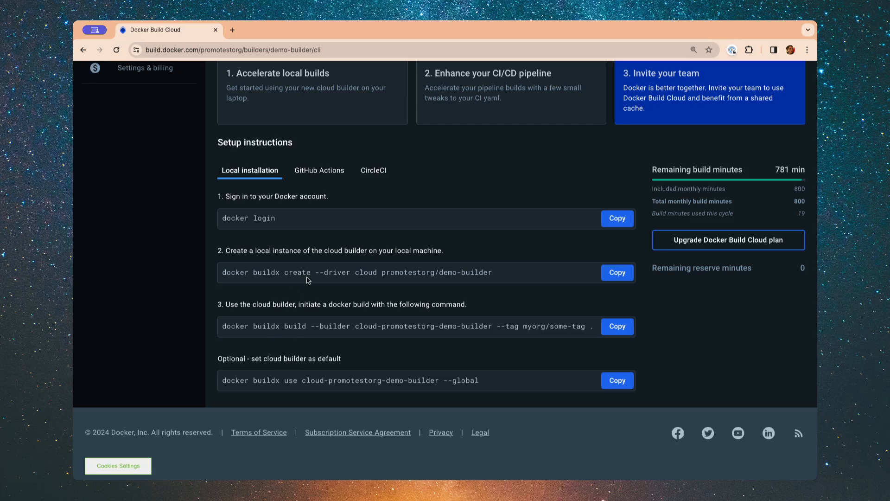
mouse_move(307, 276)
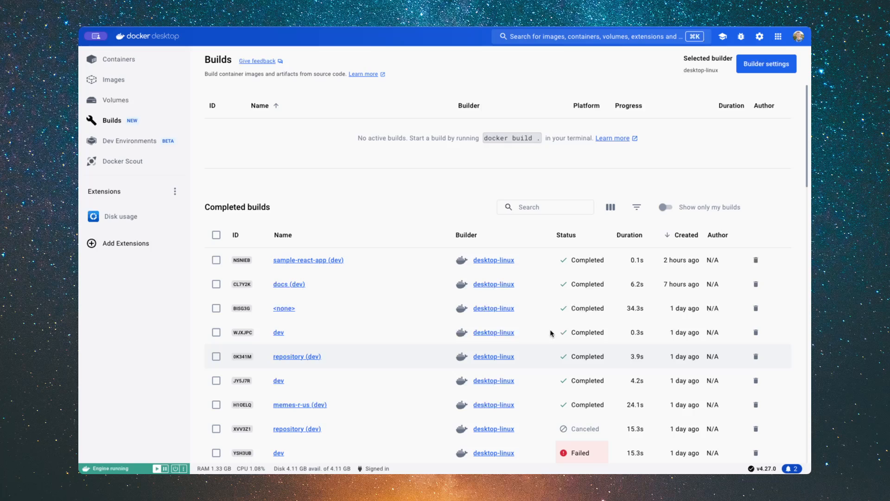
Connect cloud-promotestorg-demo-builder from Builder settings so it becomes the default builder
left_click(759, 36)
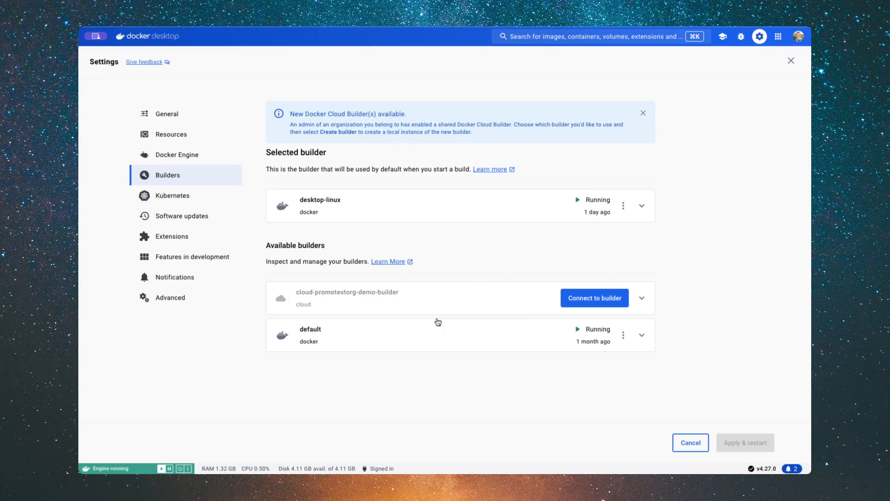
mouse_move(397, 300)
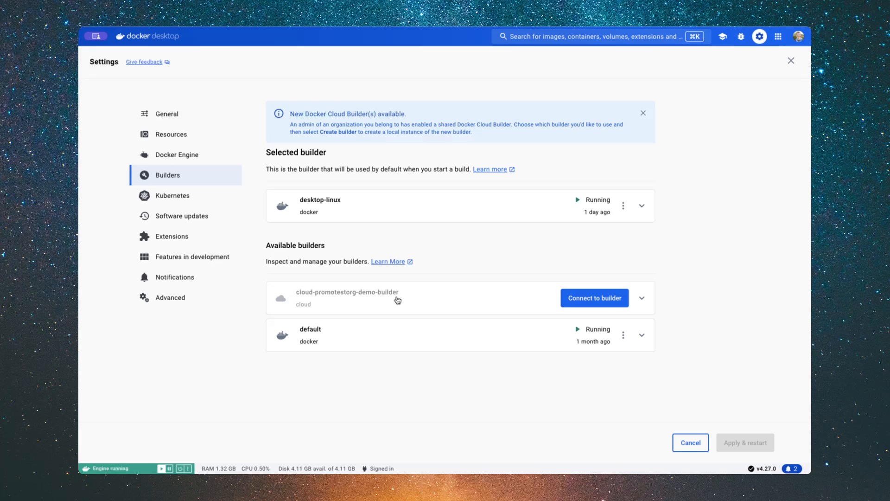
left_click(594, 297)
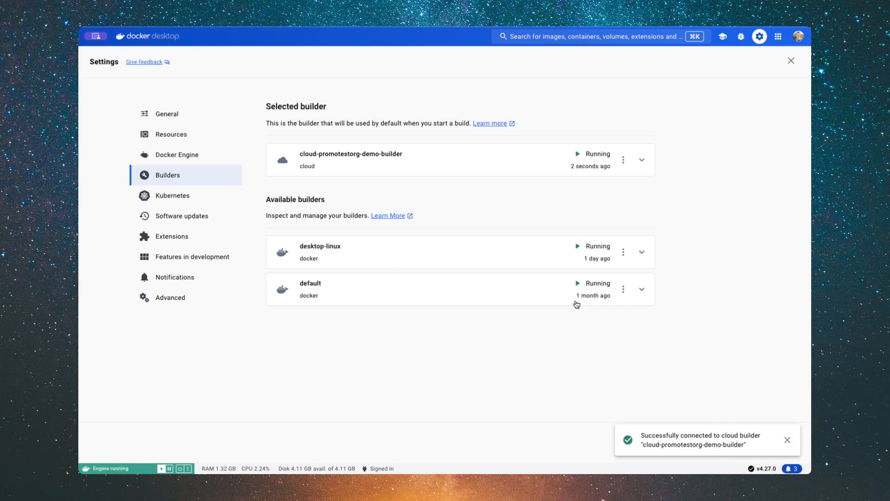
mouse_move(483, 166)
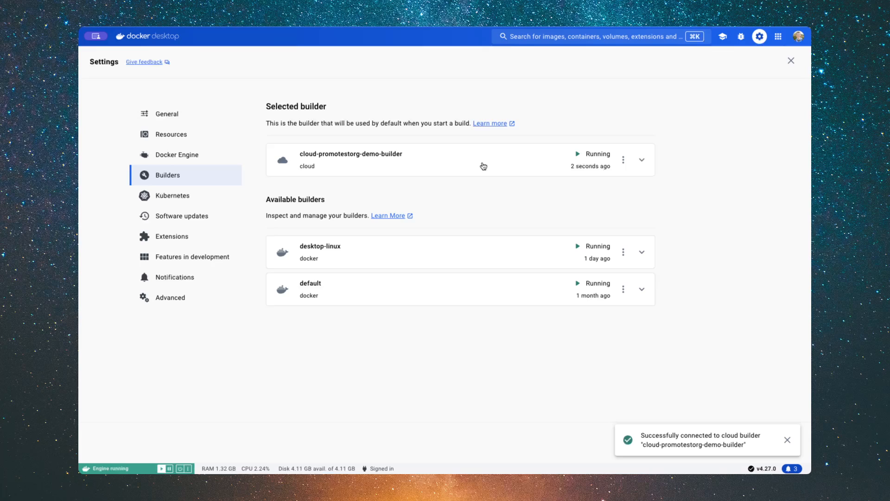
mouse_move(343, 118)
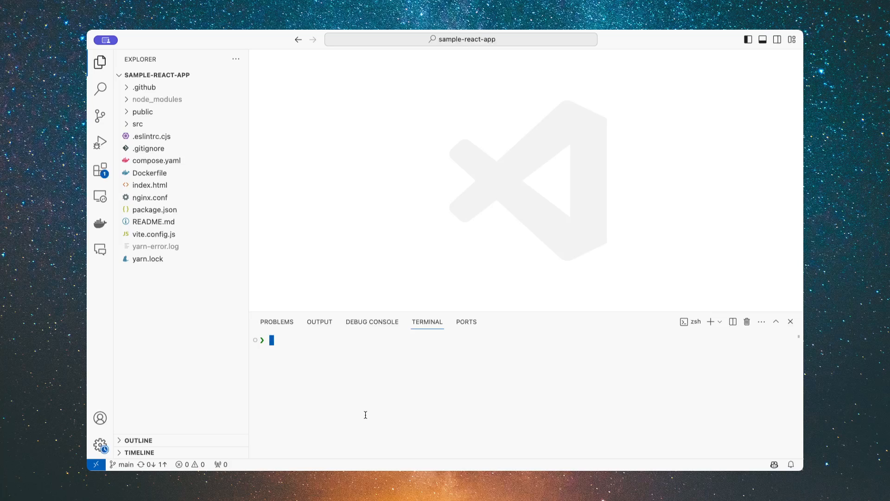
List local images with docker image ls (empty), then begin docker compose up -d on the cloud builder
type("docker image ls")
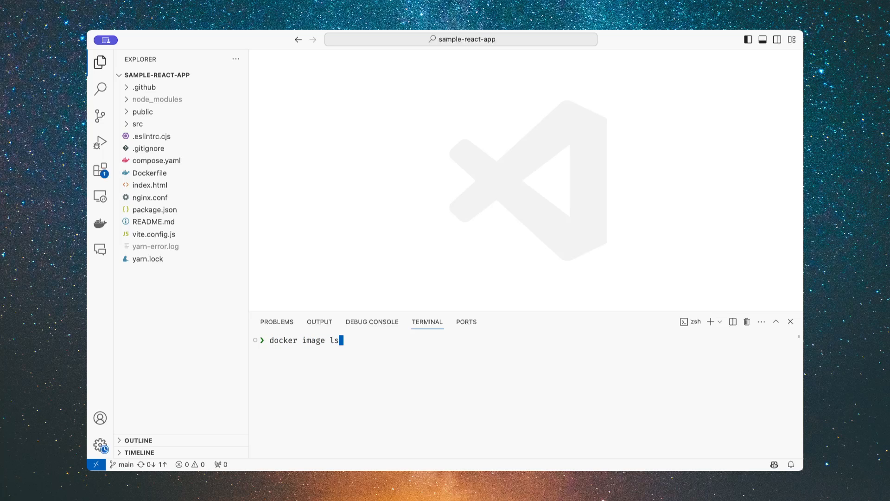
key("Enter")
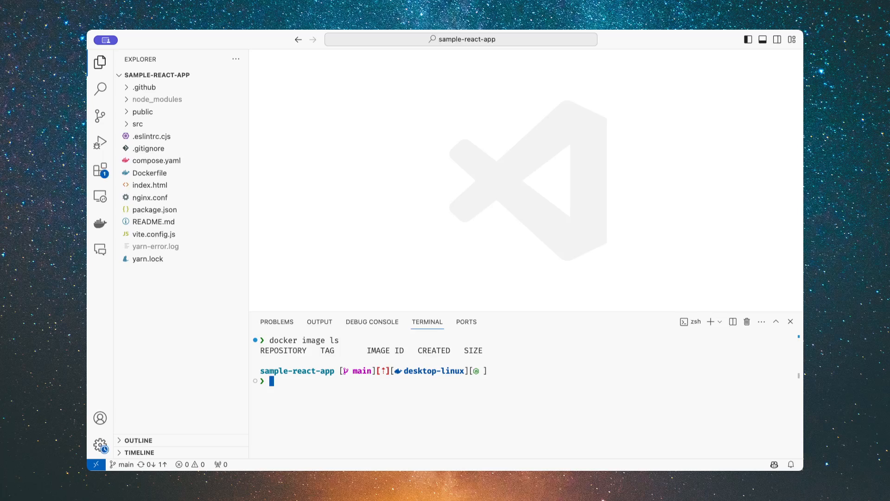
type("docker compose up -d")
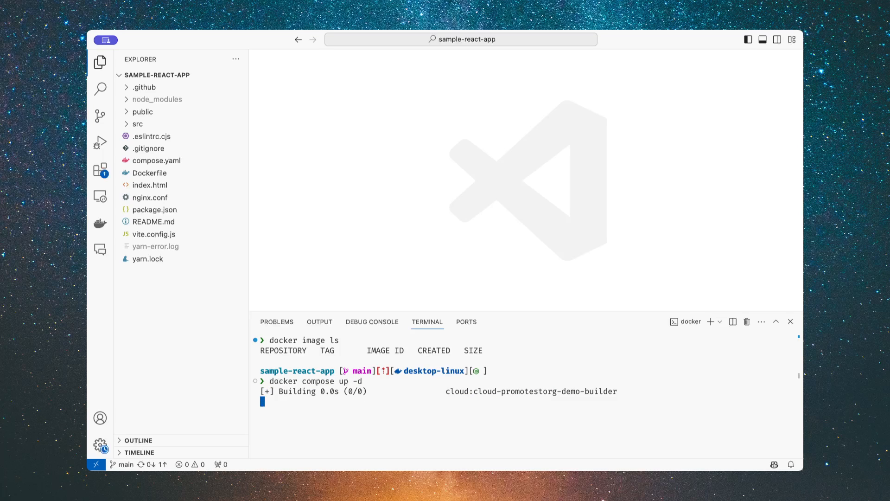
Review compose.yaml's target: dev line and the Dockerfile stages while the cloud build pulls layers
left_click(157, 160)
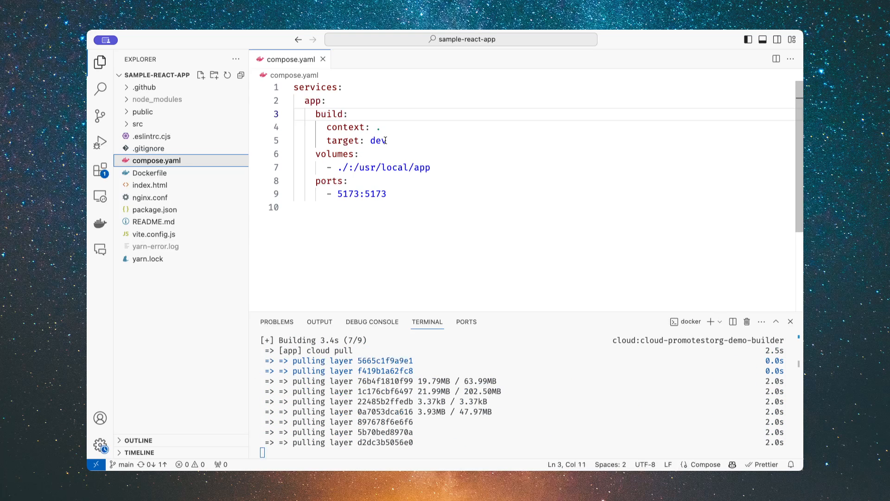
left_click_drag(327, 140, 387, 140)
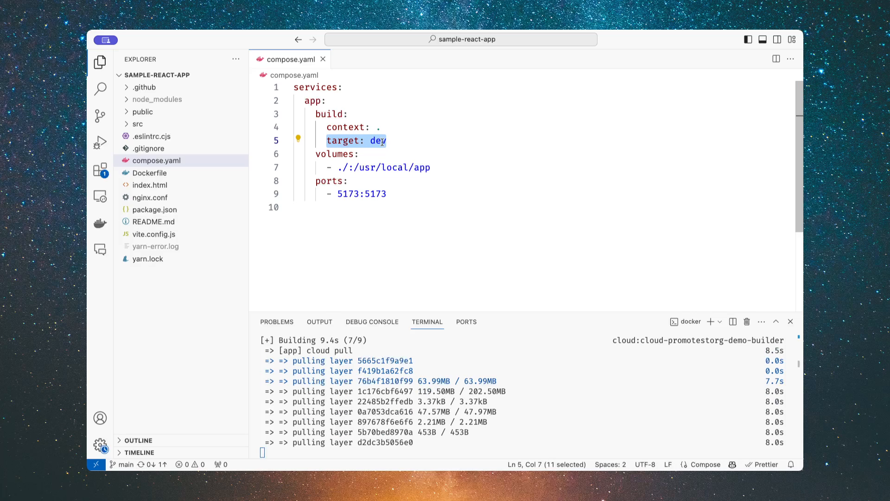
left_click(149, 172)
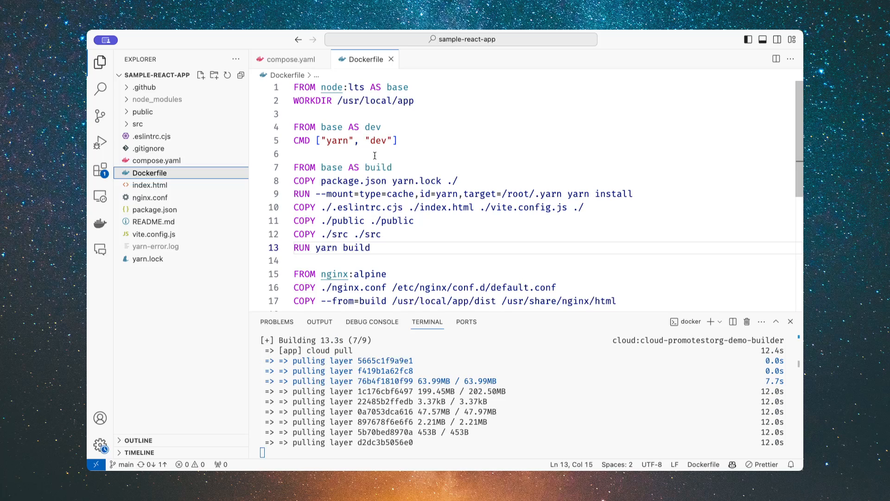
mouse_move(331, 87)
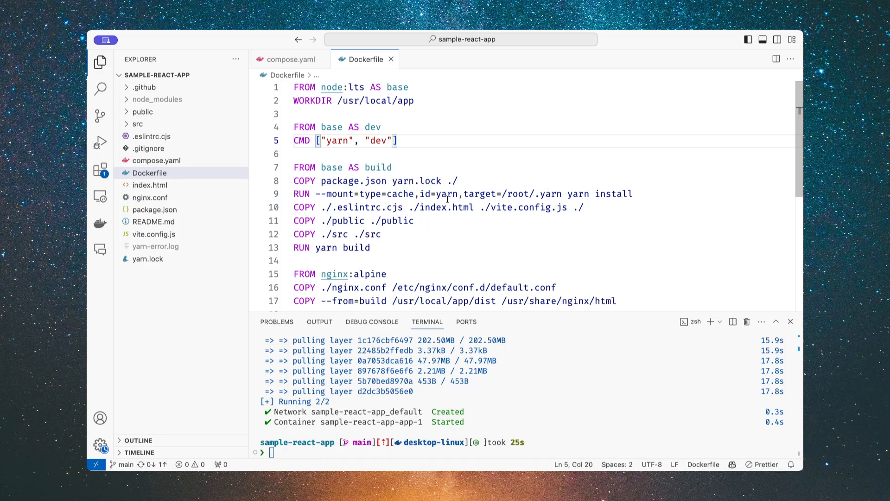
mouse_move(376, 242)
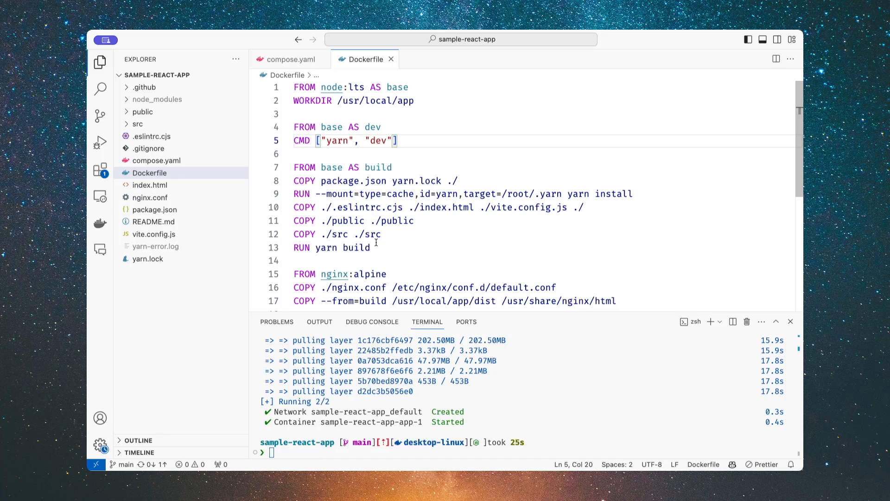
Run docker build -t sample-react-app . so the tagged image builds on the cloud builder
scroll("down", 3)
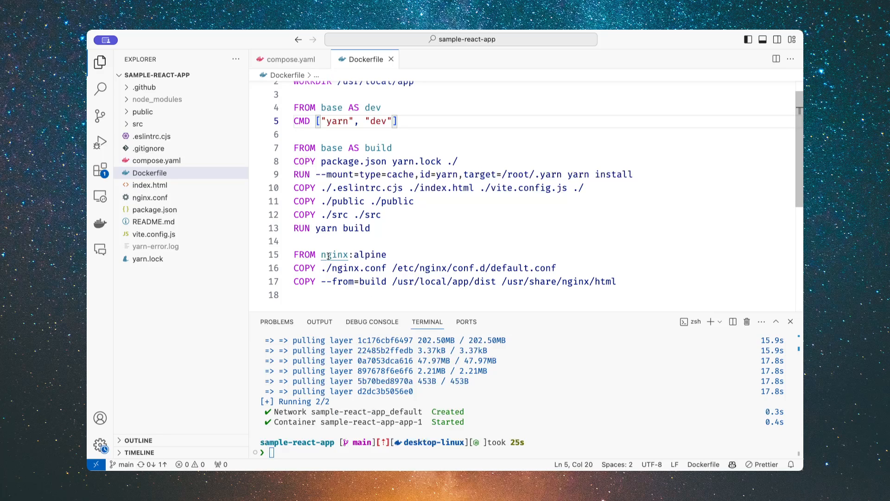
type("docker build -t sample-r")
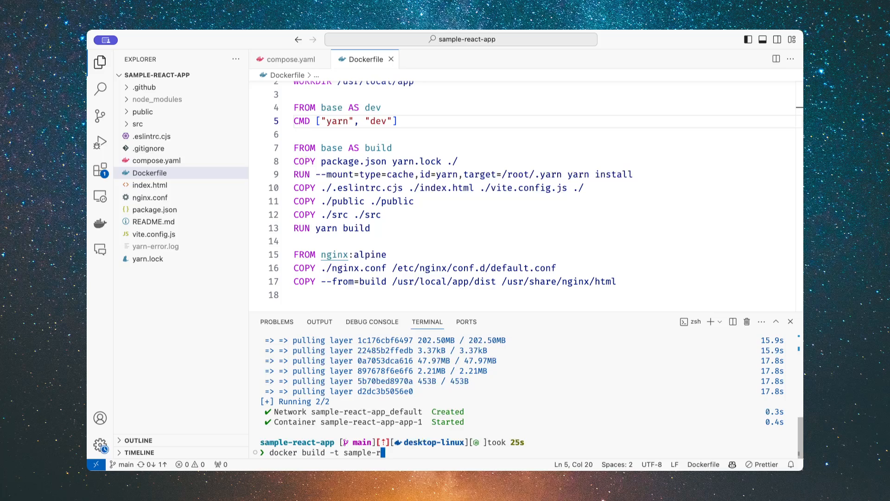
type("eact-app .")
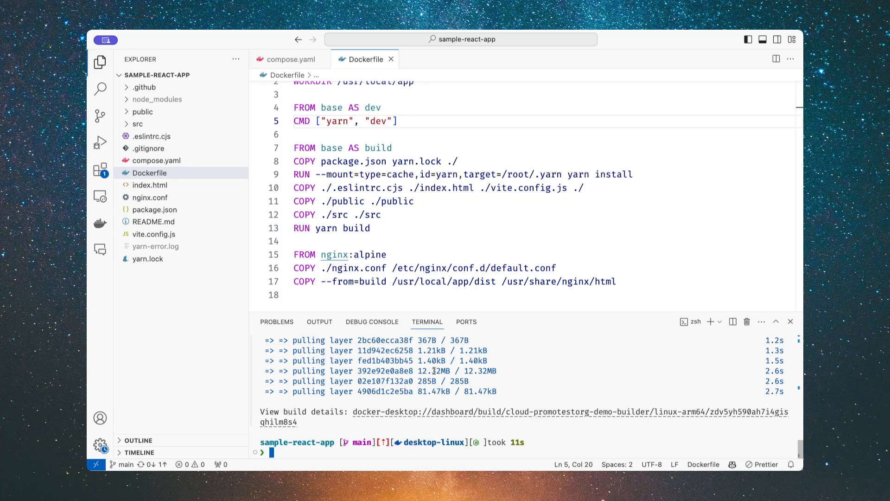
mouse_move(419, 405)
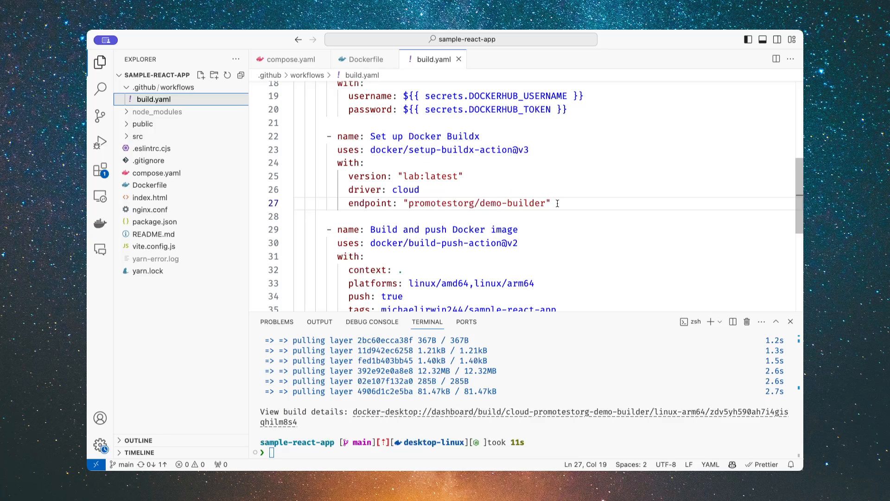
Highlight the Set up Docker Buildx with: block using the cloud driver and demo-builder endpoint in build.yaml
left_click_drag(349, 163, 551, 203)
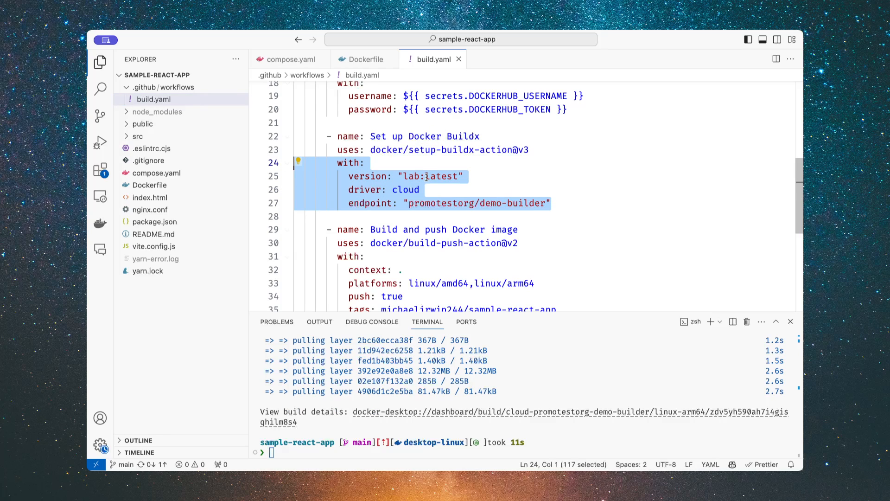
left_click(345, 189)
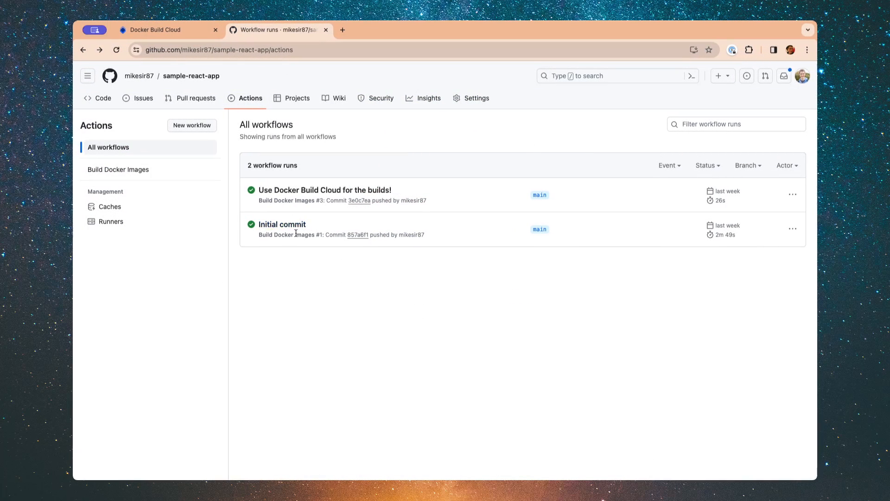
mouse_move(482, 414)
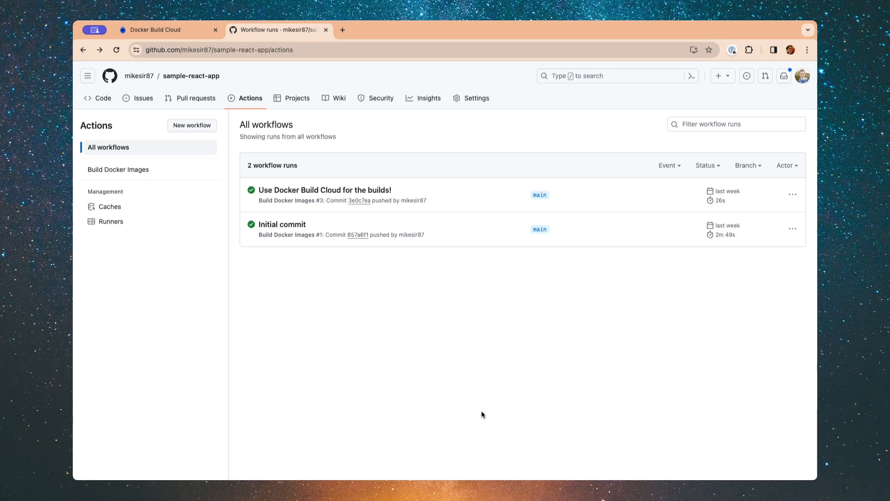
mouse_move(729, 241)
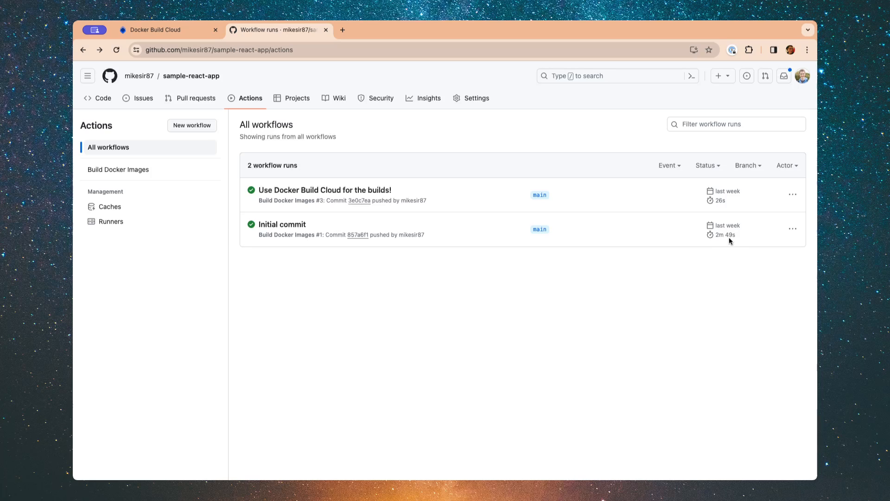
mouse_move(696, 323)
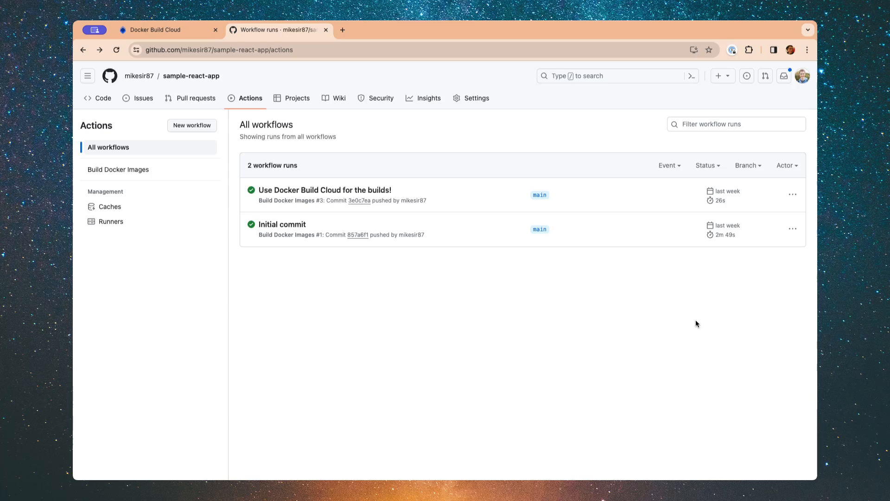
mouse_move(728, 224)
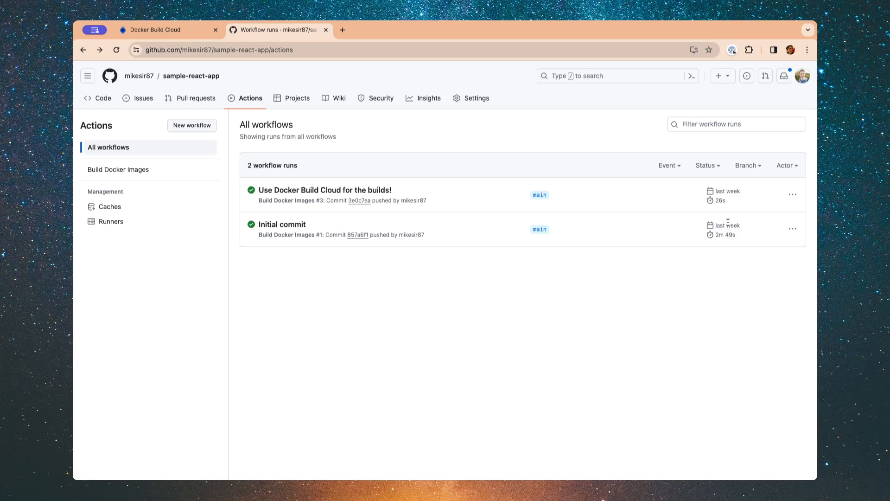